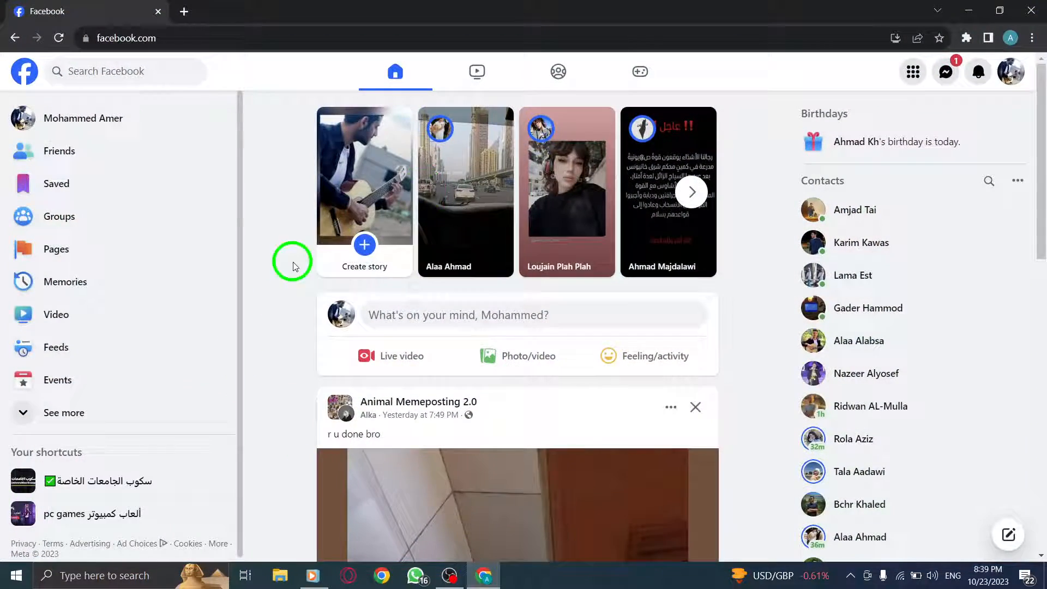
Go from the news feed to your own Facebook profile page
left_click(59, 38)
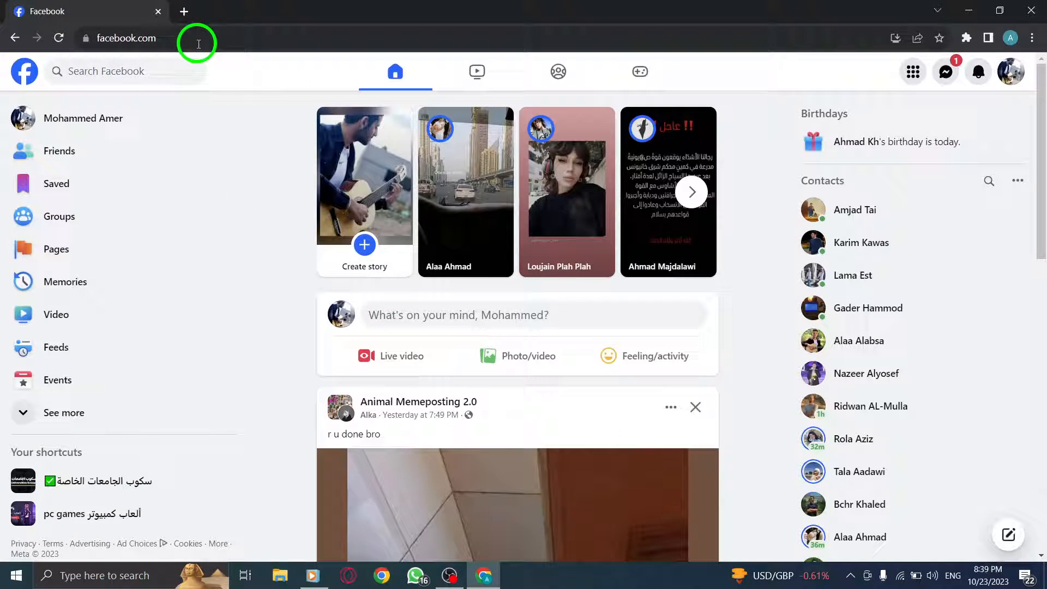
left_click(1010, 72)
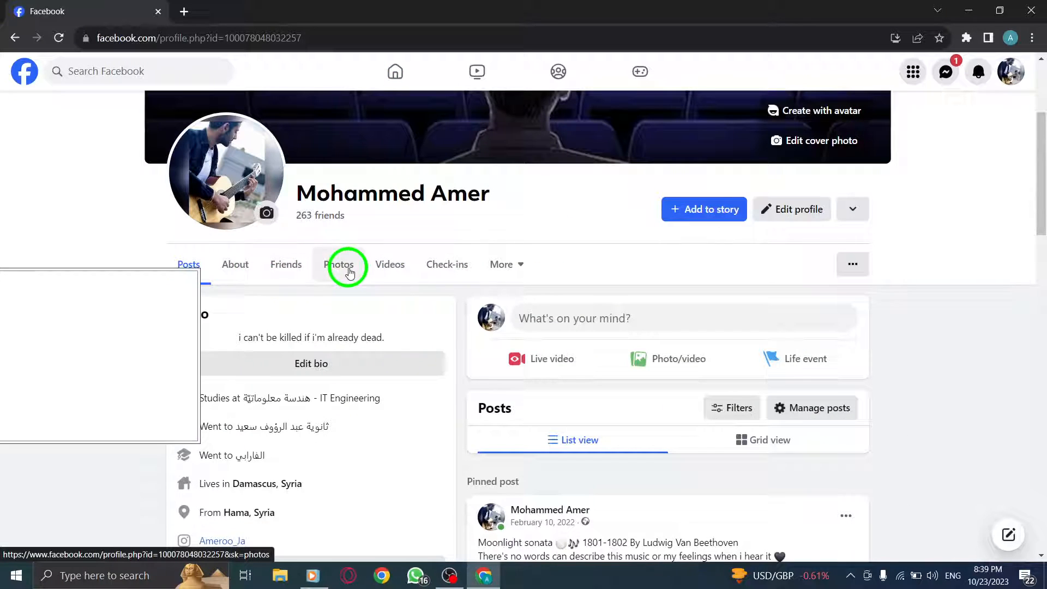
From the profile's Photos area, reach the Activity log listing posts hidden from the profile
left_click(338, 264)
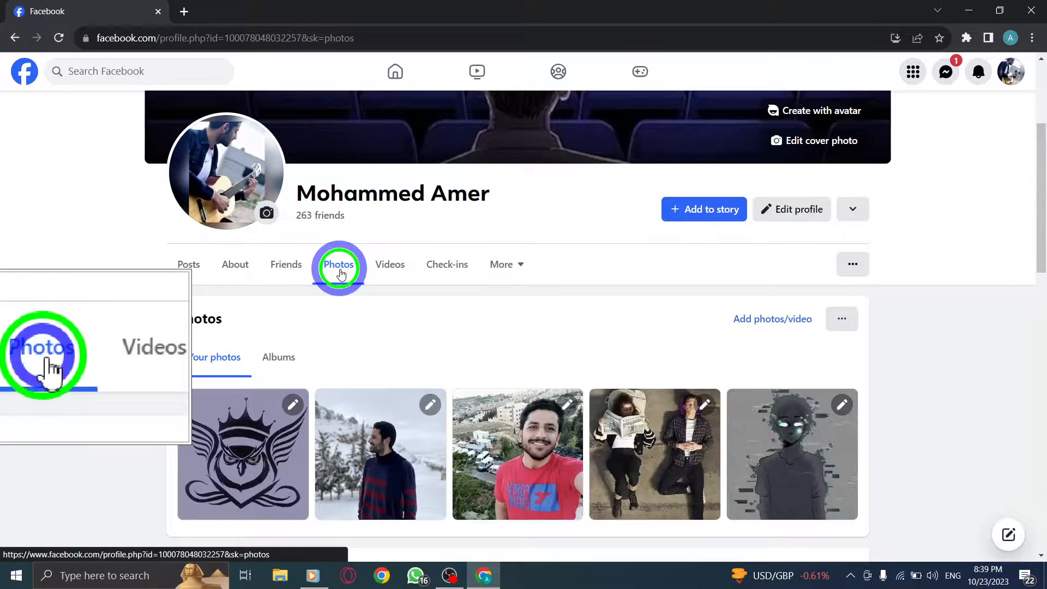
left_click(338, 268)
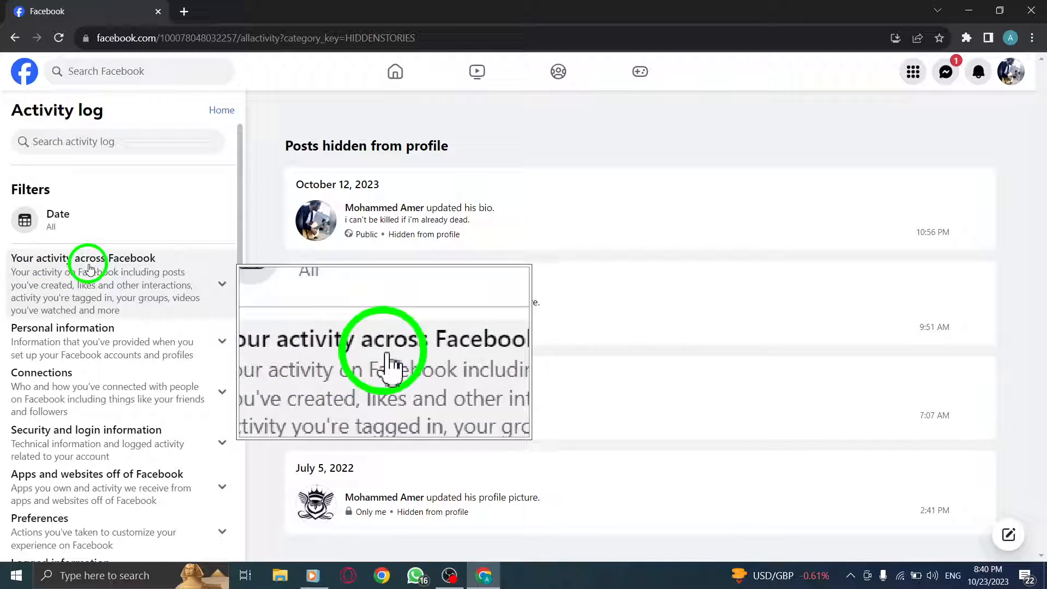
Expand 'Your activity across Facebook' to reveal Comments and reactions, Posts and other subcategories
left_click(83, 258)
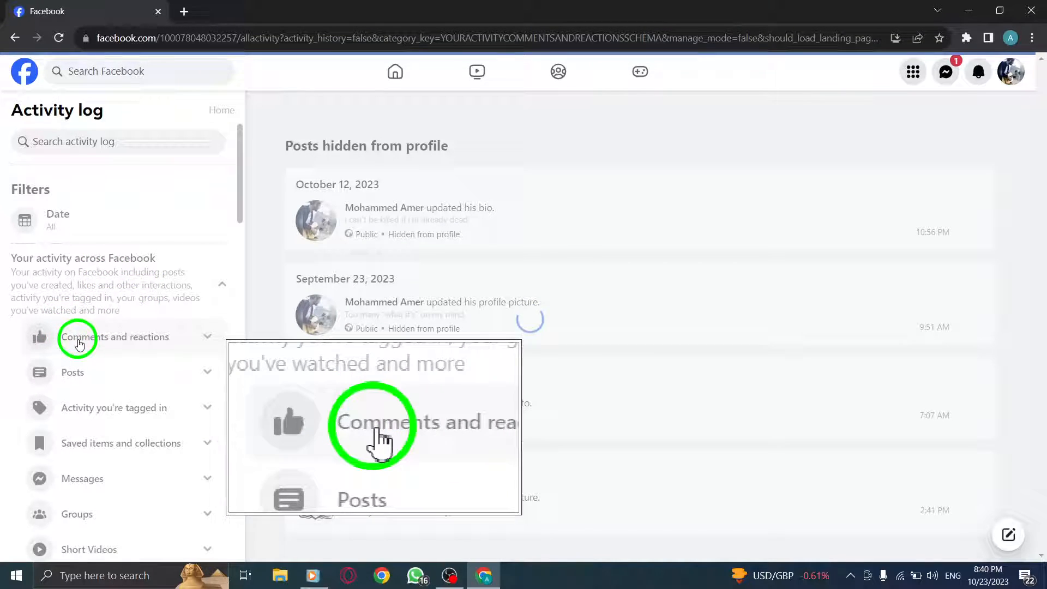
Show the Comments and reactions list of your reactions from October 23, 2023 and browse it
left_click(113, 337)
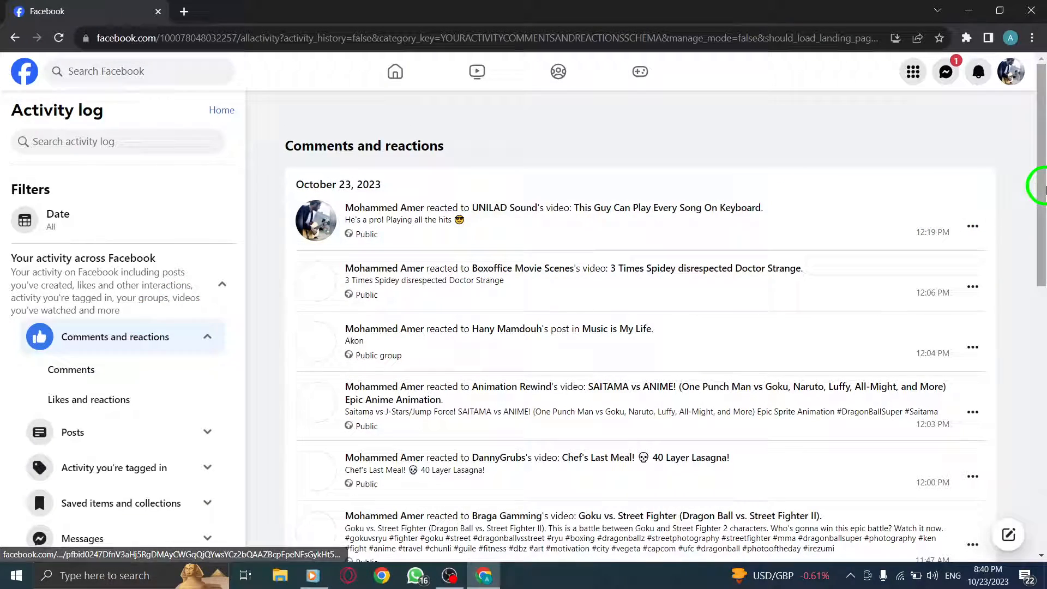
scroll("down", 3)
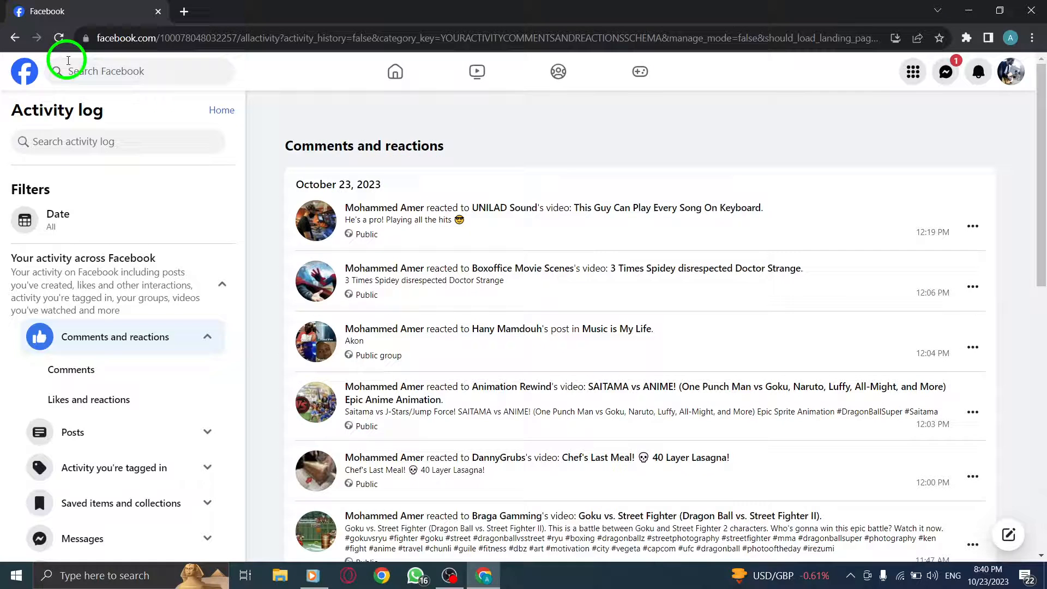
left_click(969, 11)
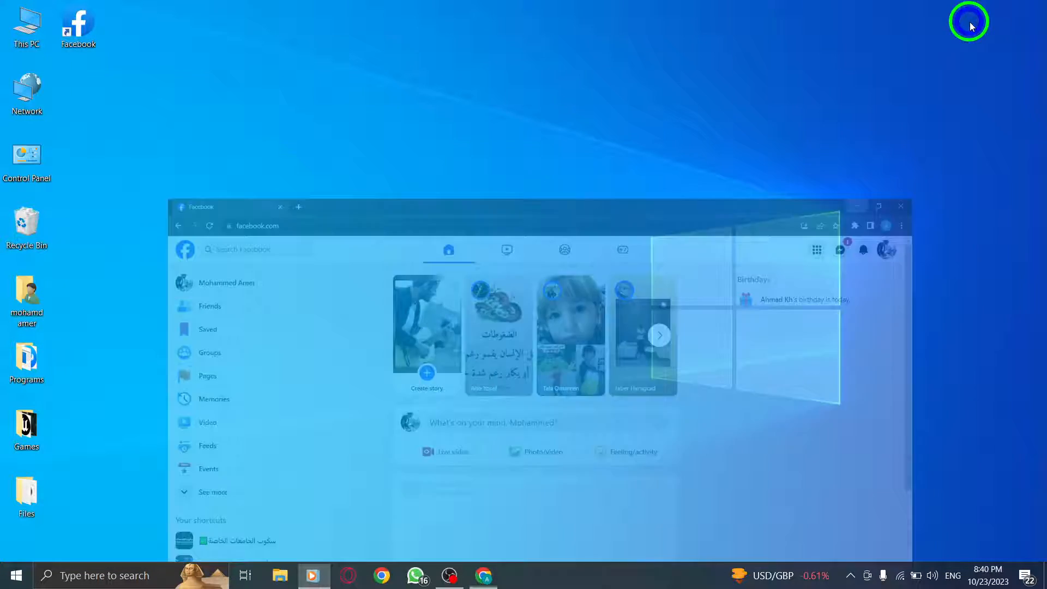